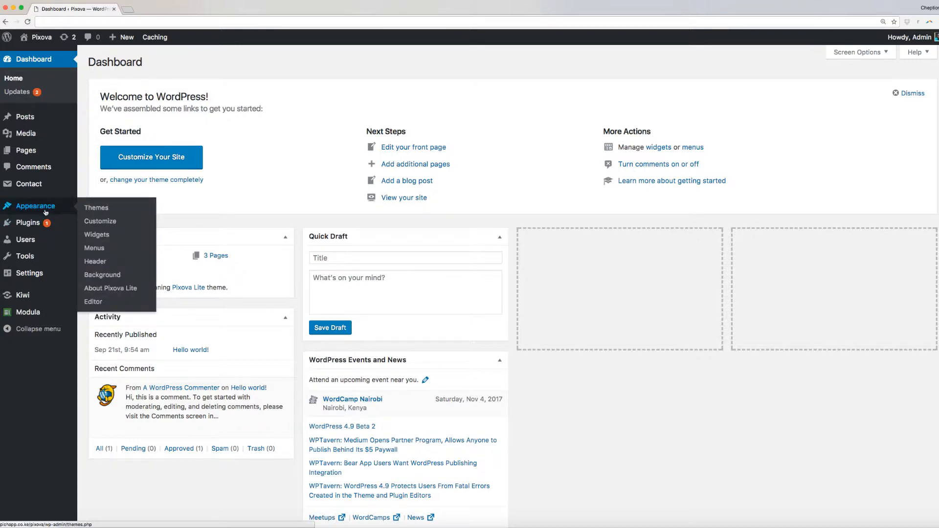
- Open the theme Customizer from Appearance, reaching the Pixova General theme options
click(99, 221)
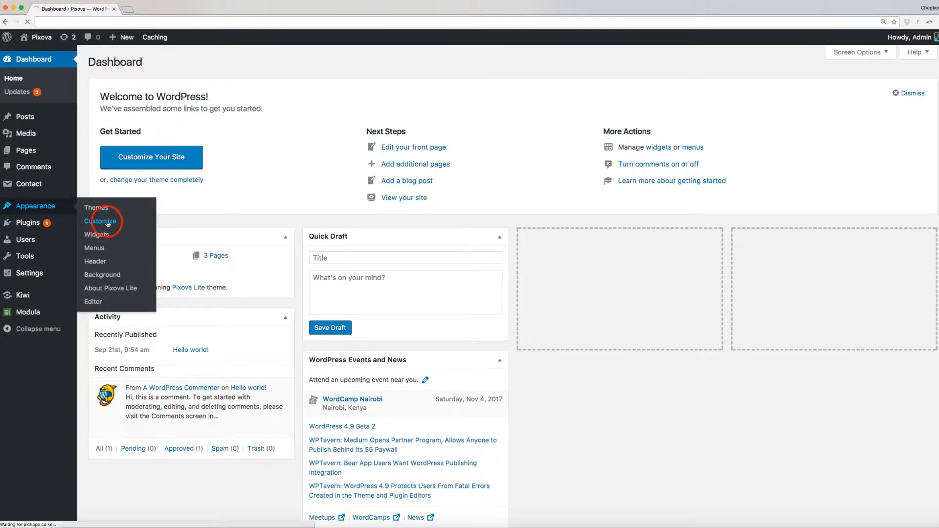
click(102, 221)
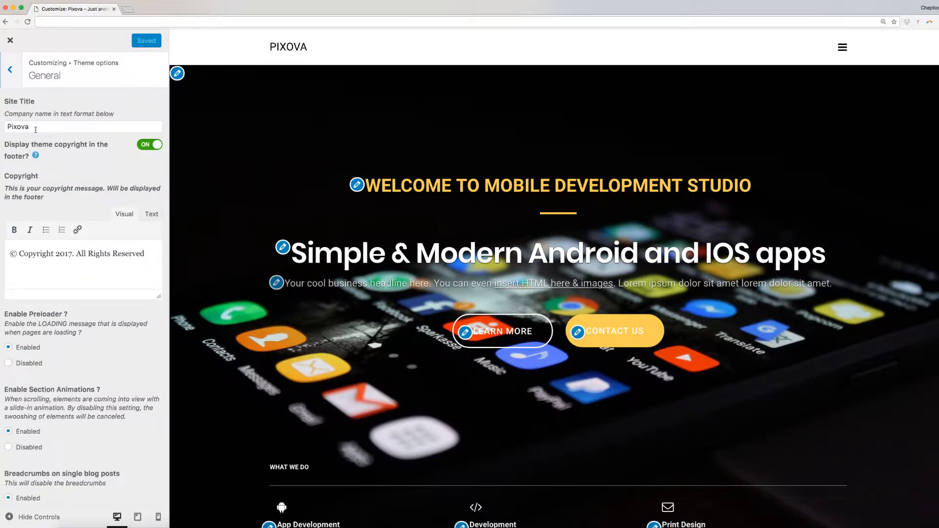
- Rename the site title to 'Pixova studio', turn off the theme credit, and keep the preloader enabled
click(83, 126)
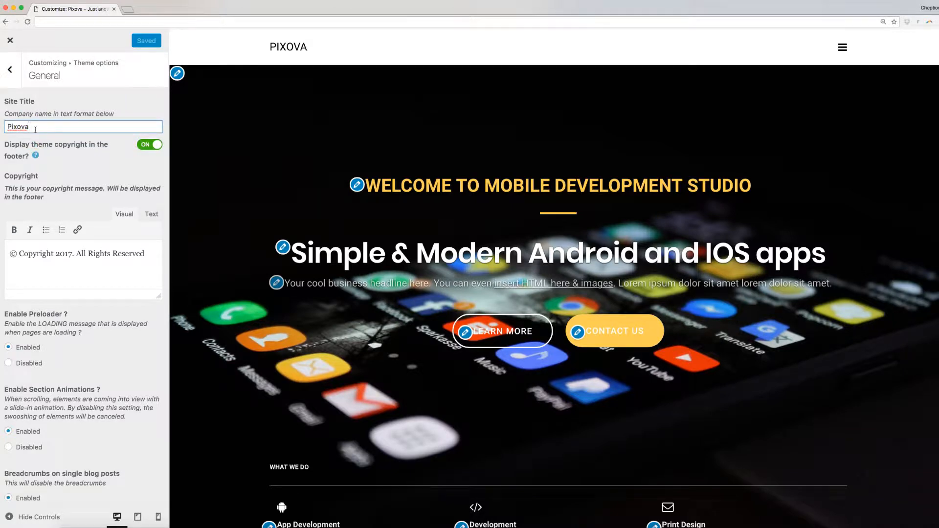
text(studio)
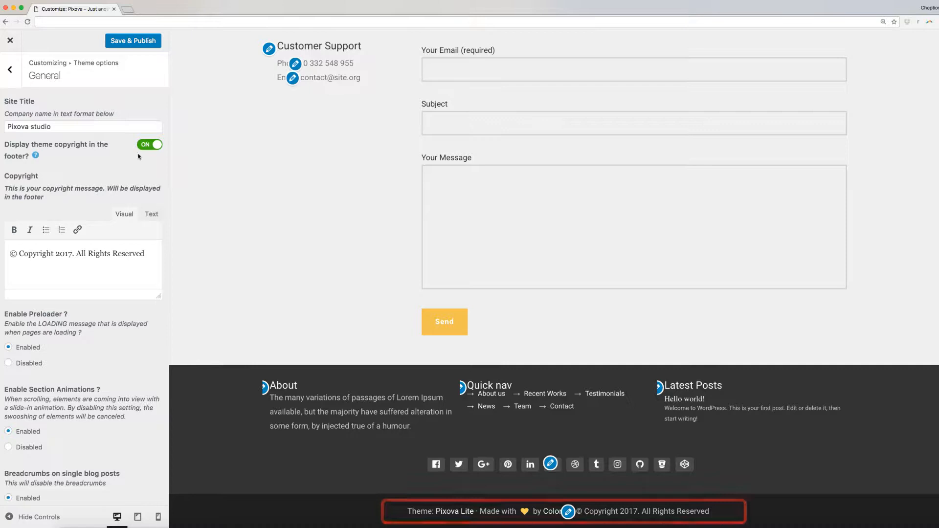
click(150, 144)
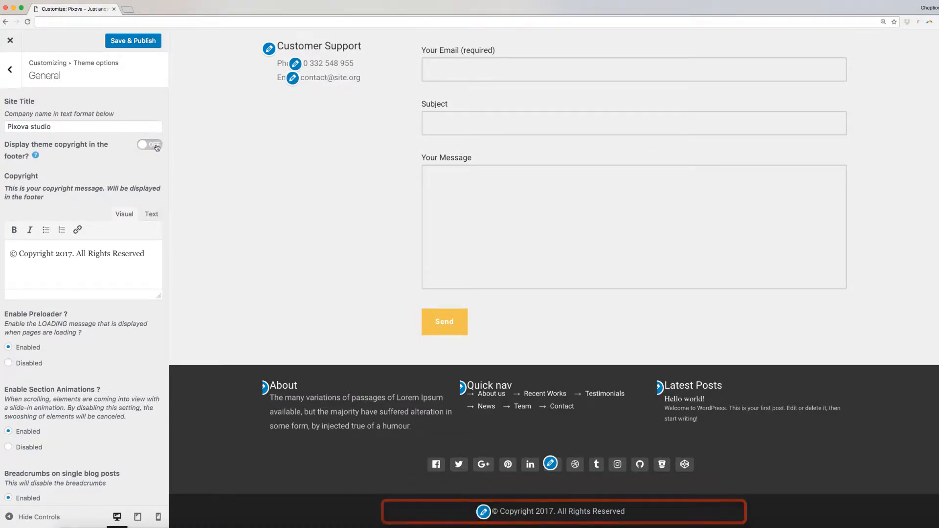
click(148, 144)
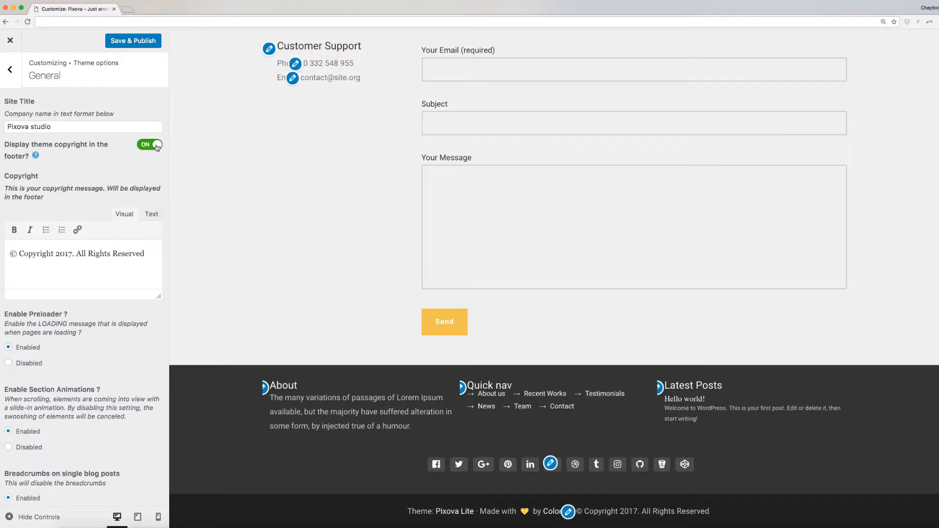
click(149, 144)
text(. Pixova Network)
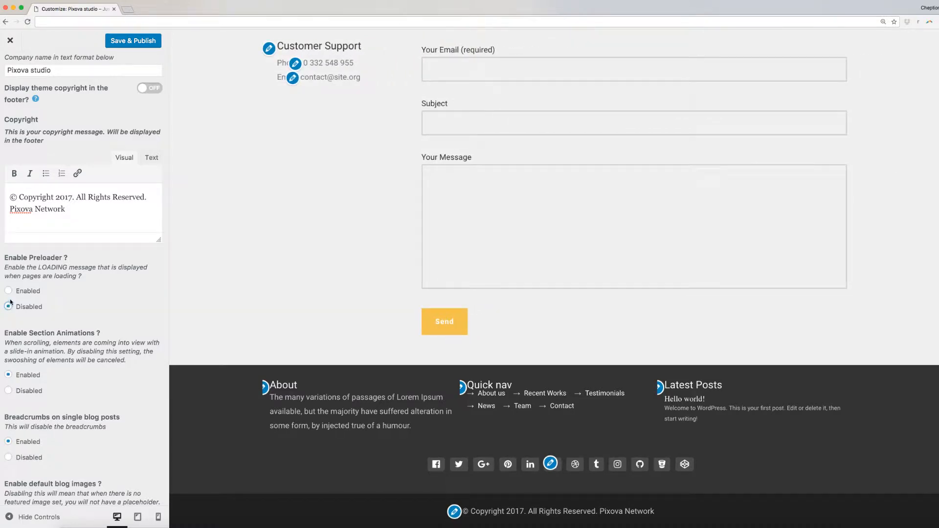
click(8, 290)
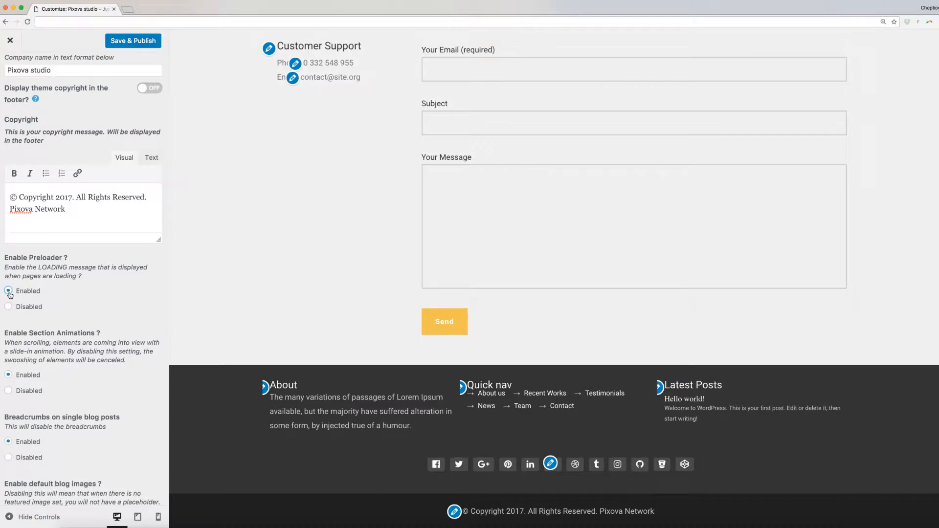
click(9, 291)
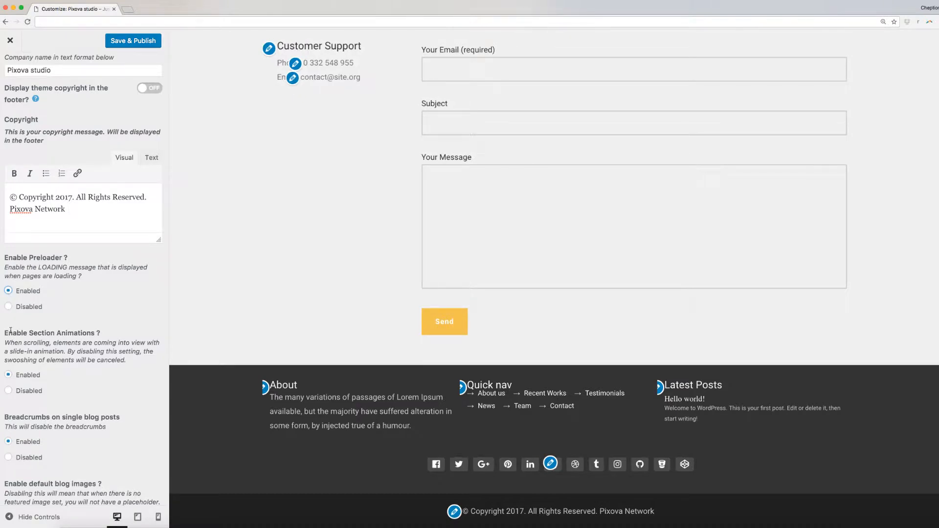
- Keep breadcrumbs on single posts, enable default blog images, and keep section animations enabled
scroll(down, 3)
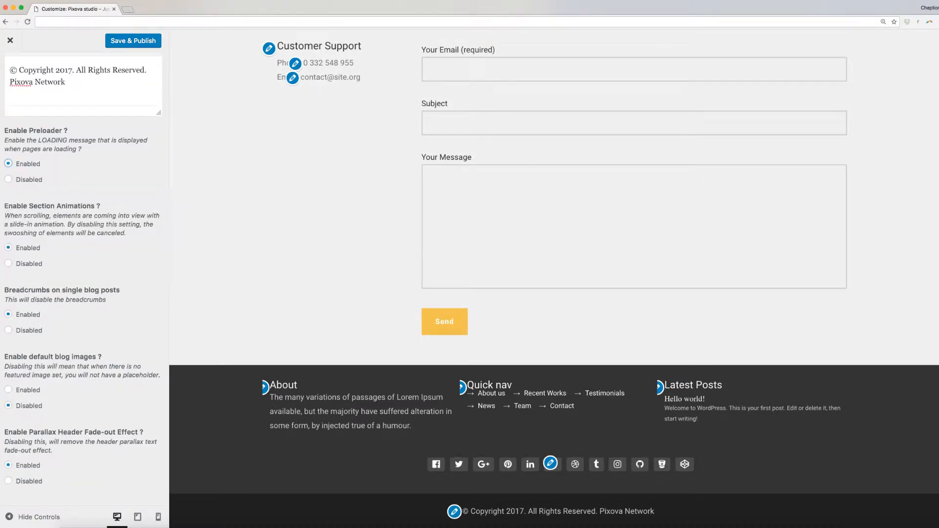
click(9, 264)
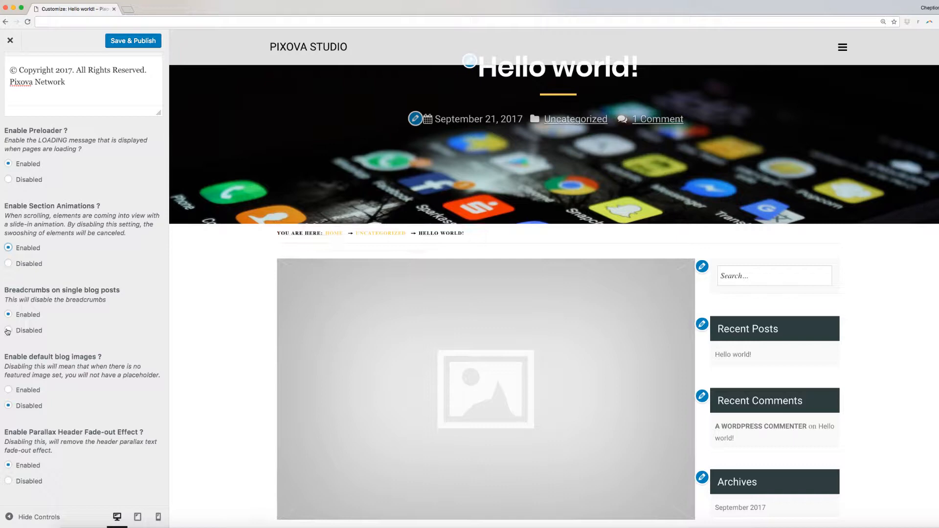
click(8, 331)
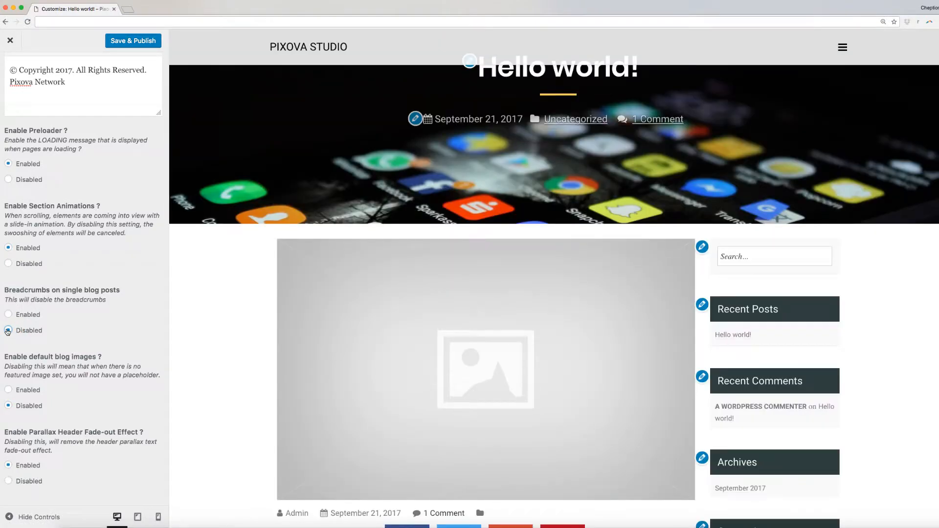
click(9, 315)
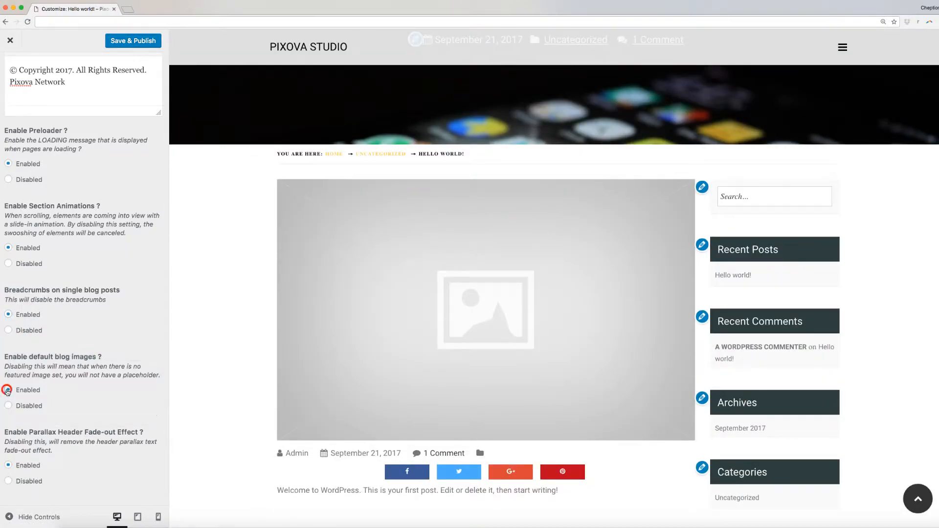
click(9, 390)
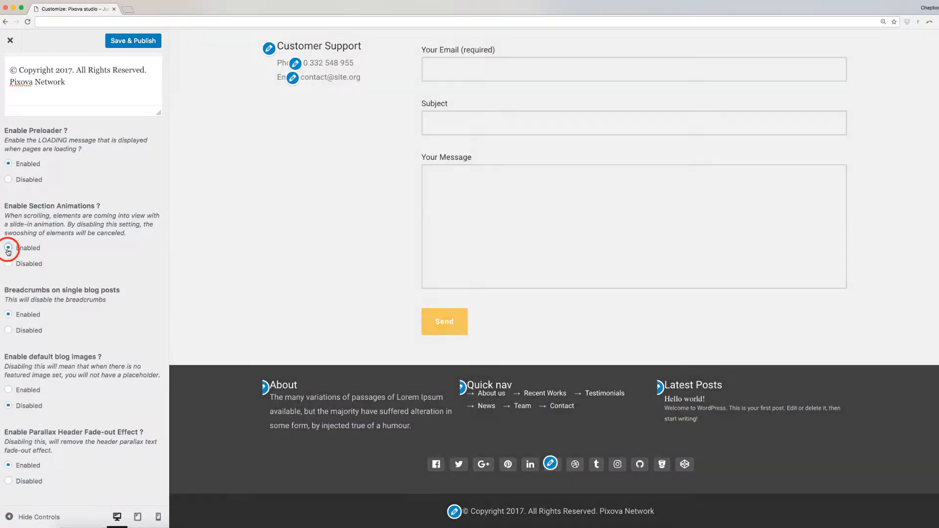
click(8, 248)
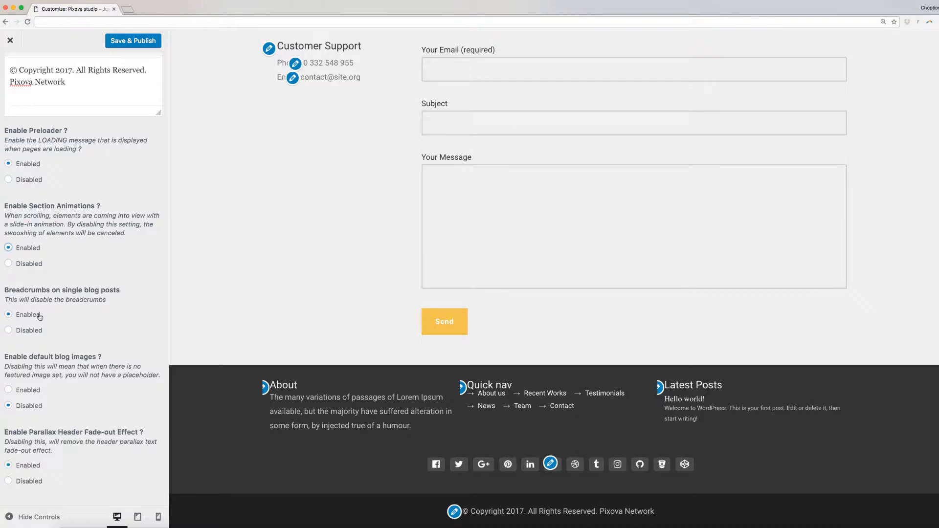
mouse_move(224, 293)
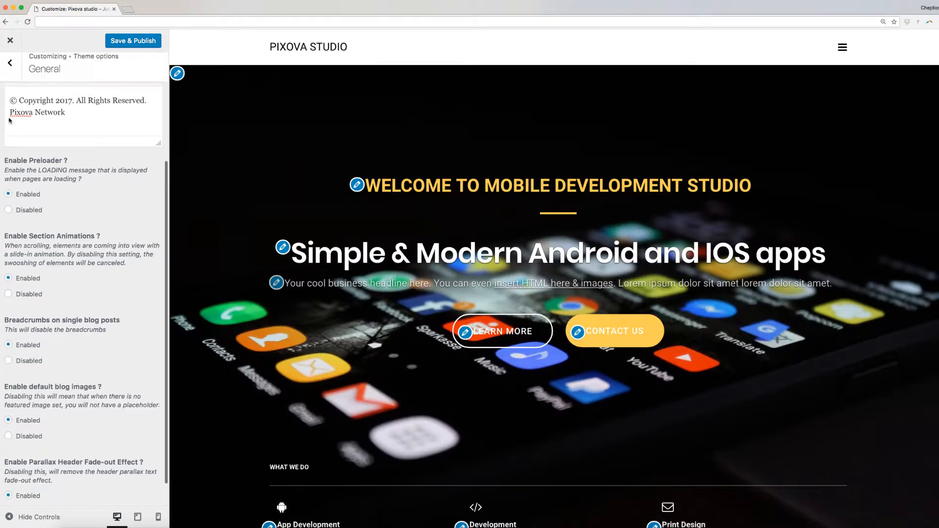
- In Site Identity, skip the logo, set the tagline 'Android and IOS', and choose a site icon
click(10, 63)
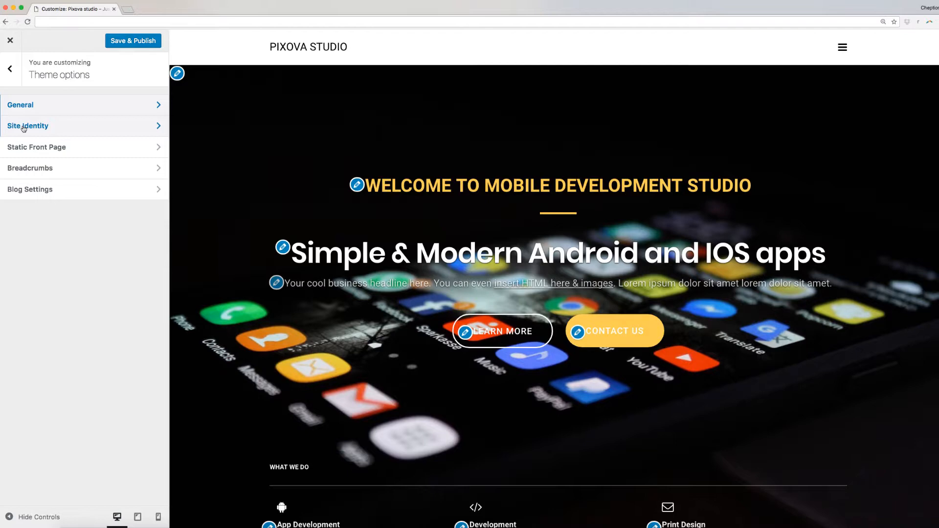
click(27, 126)
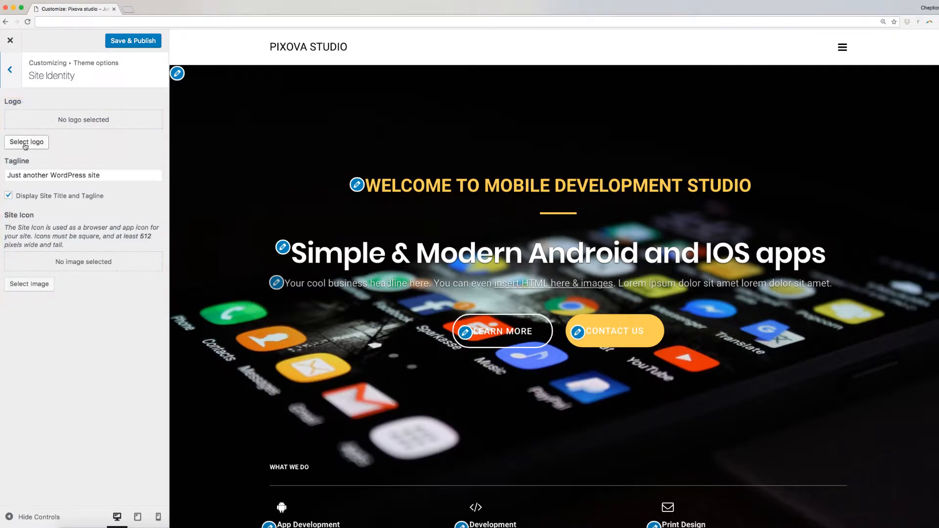
click(26, 142)
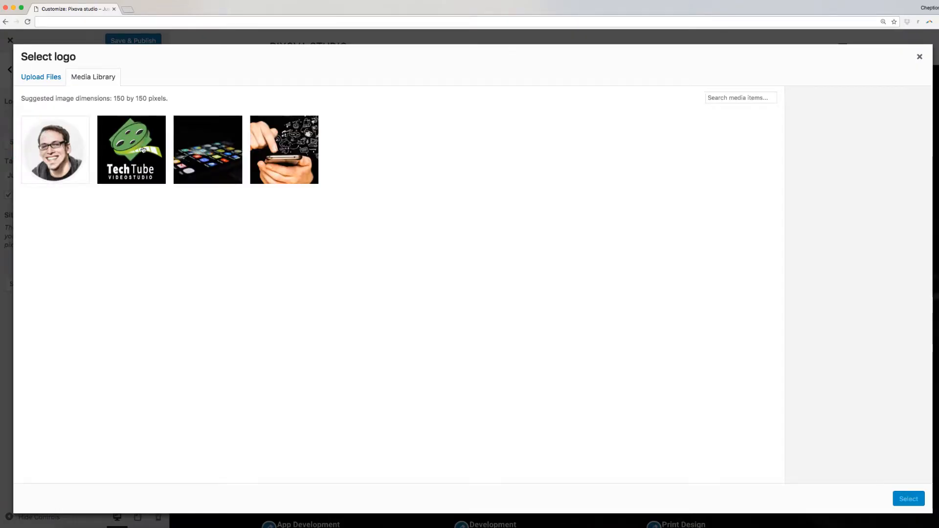
click(919, 56)
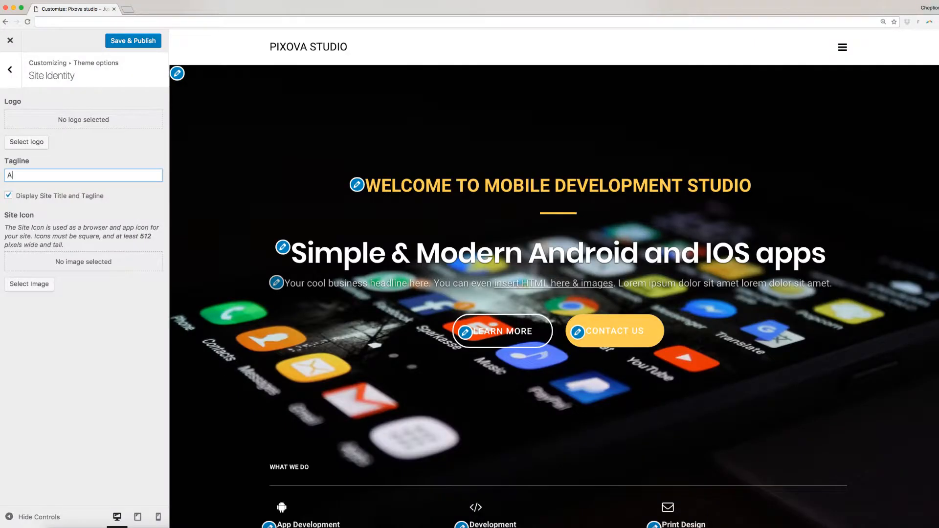
text(ndroid and IOS)
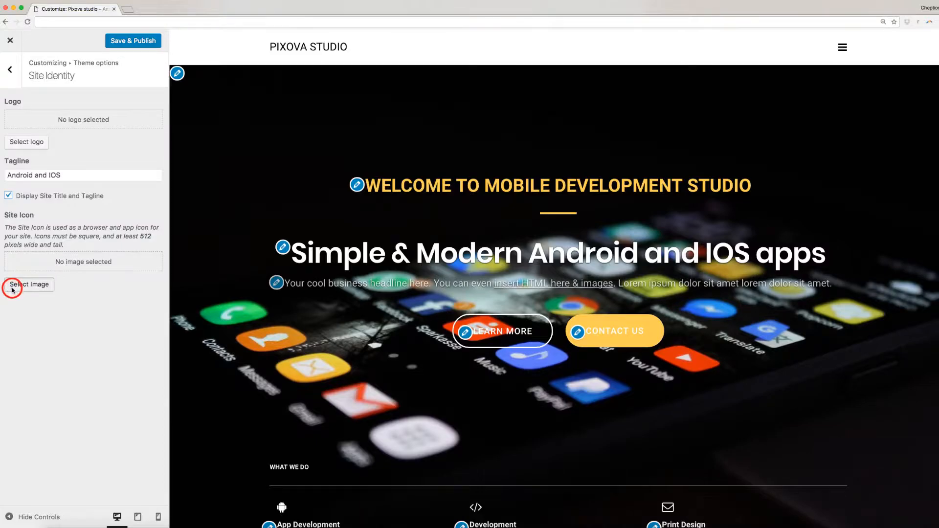
click(30, 283)
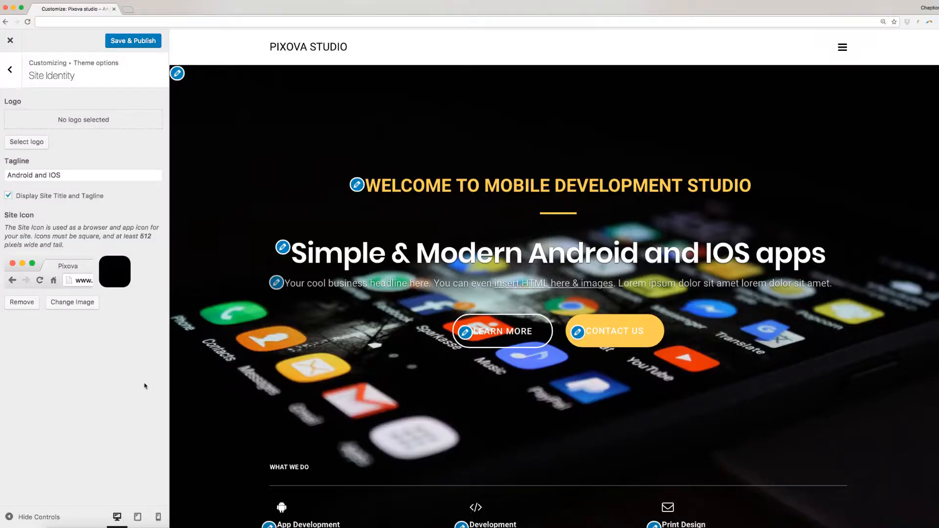
click(9, 69)
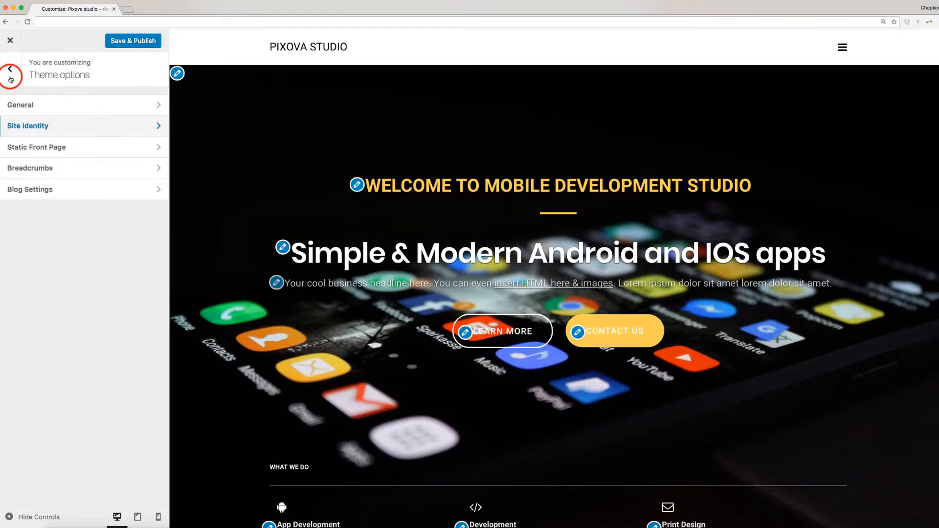
mouse_move(35, 147)
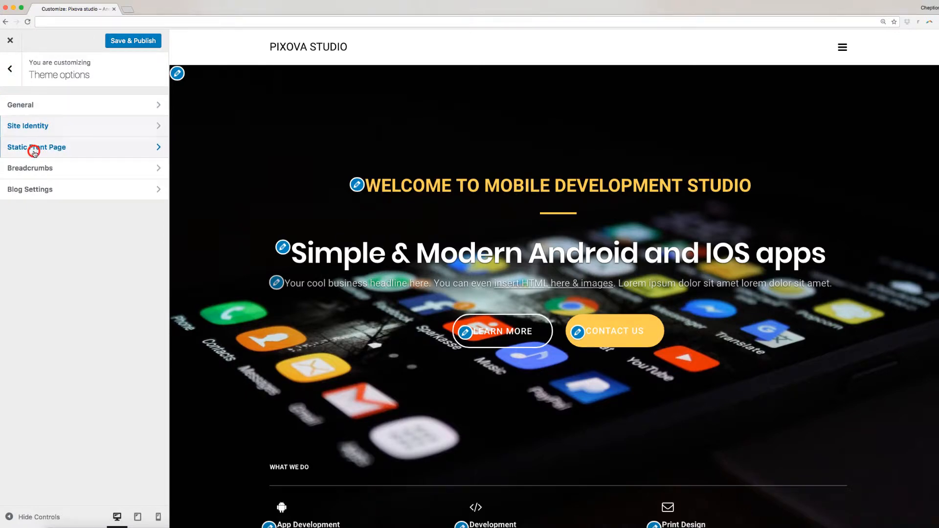
click(36, 147)
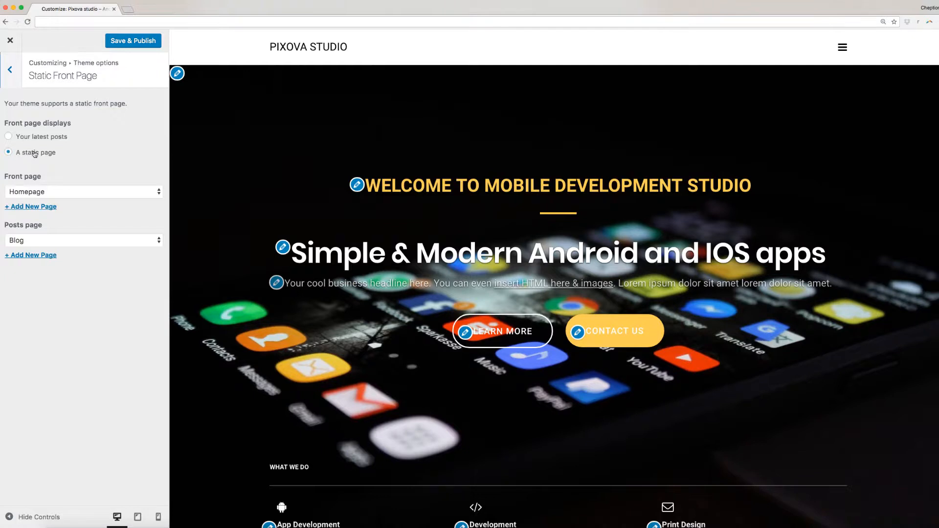
mouse_move(304, 147)
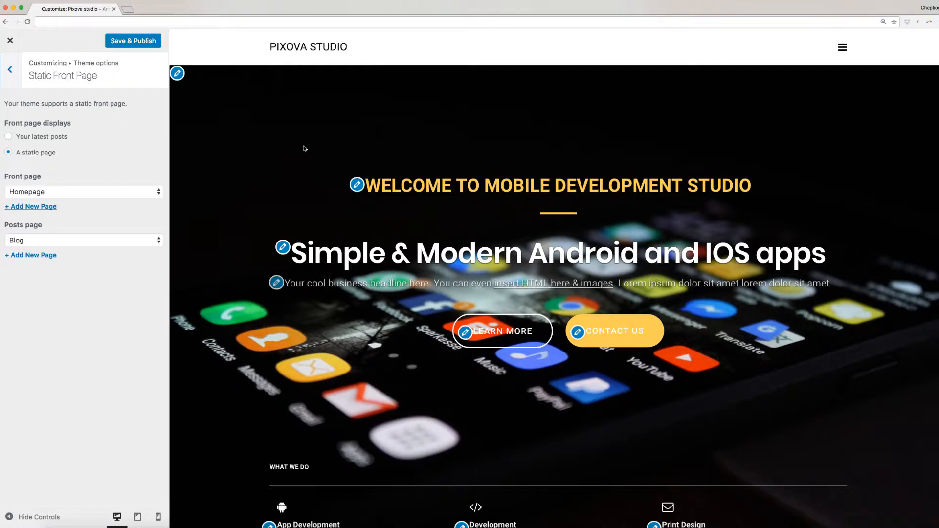
mouse_move(73, 238)
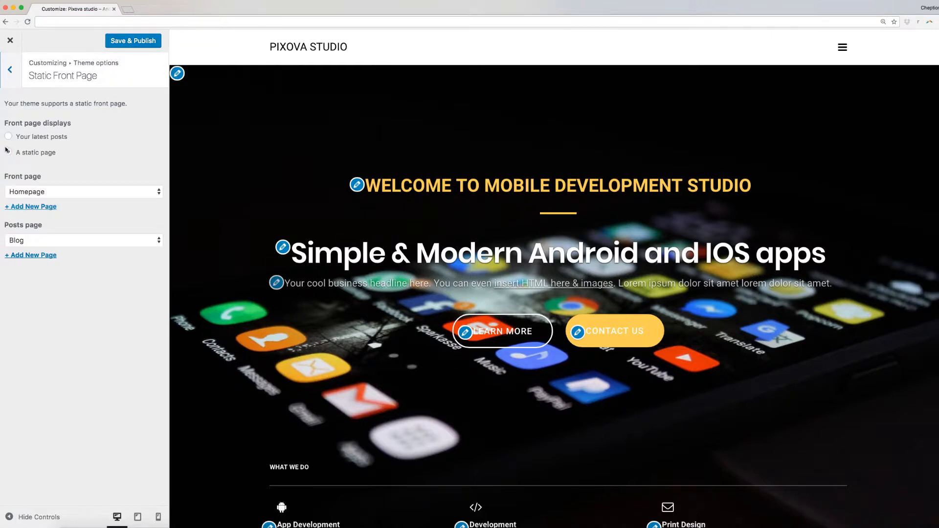
click(8, 136)
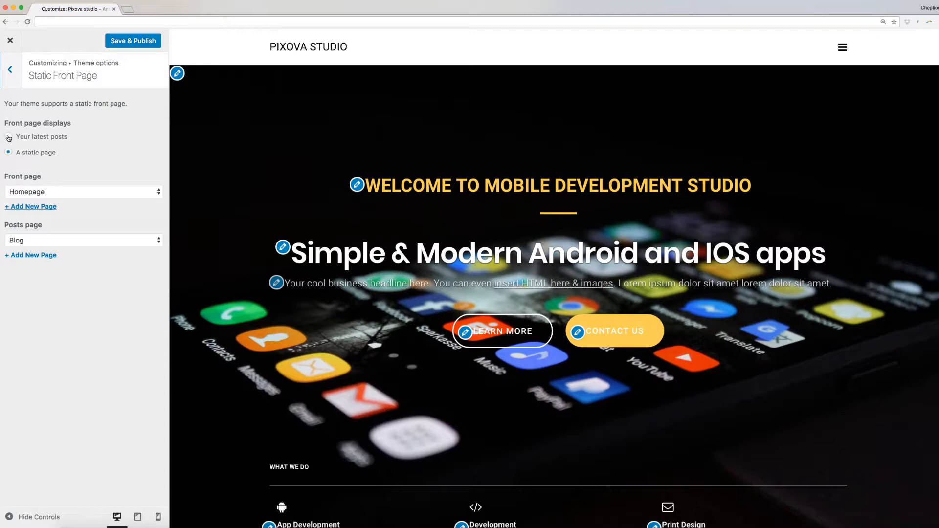
click(8, 136)
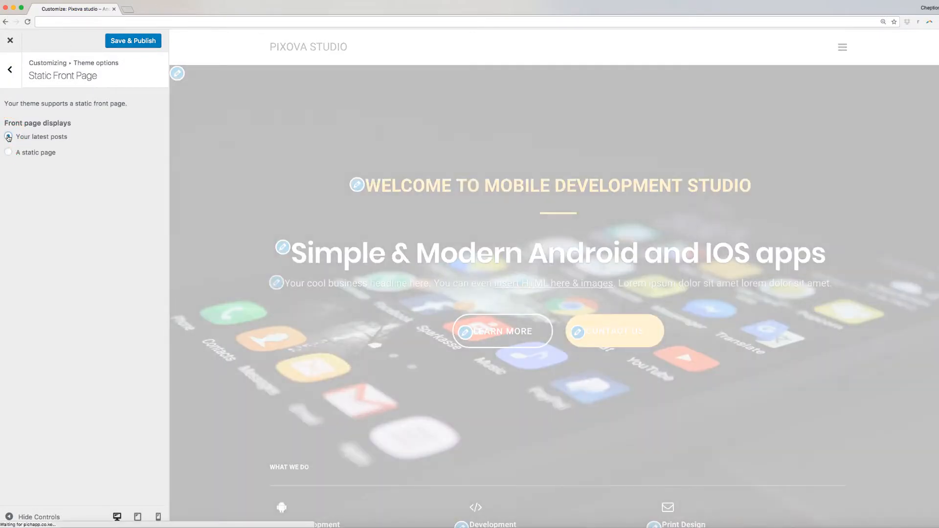
click(8, 152)
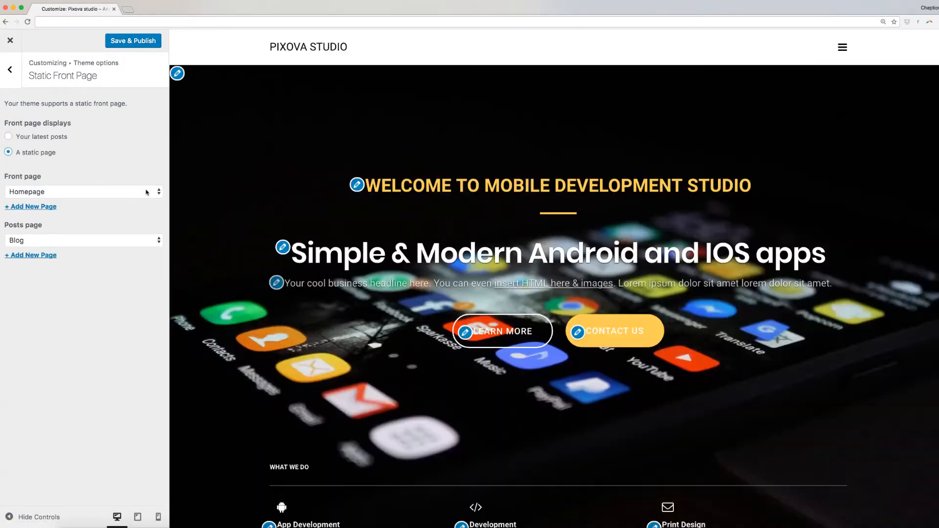
click(83, 192)
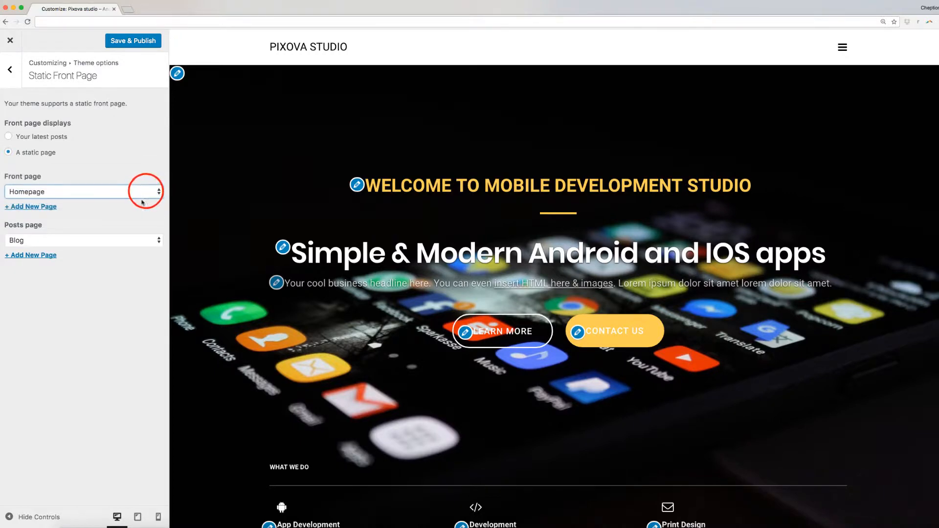
click(10, 69)
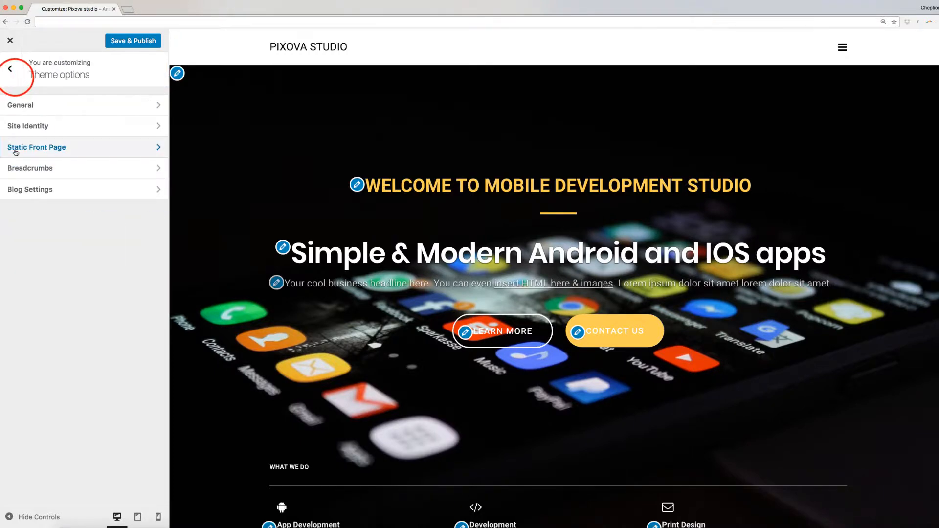
- Set the breadcrumb separator to '#' and keep Show post category on
click(30, 167)
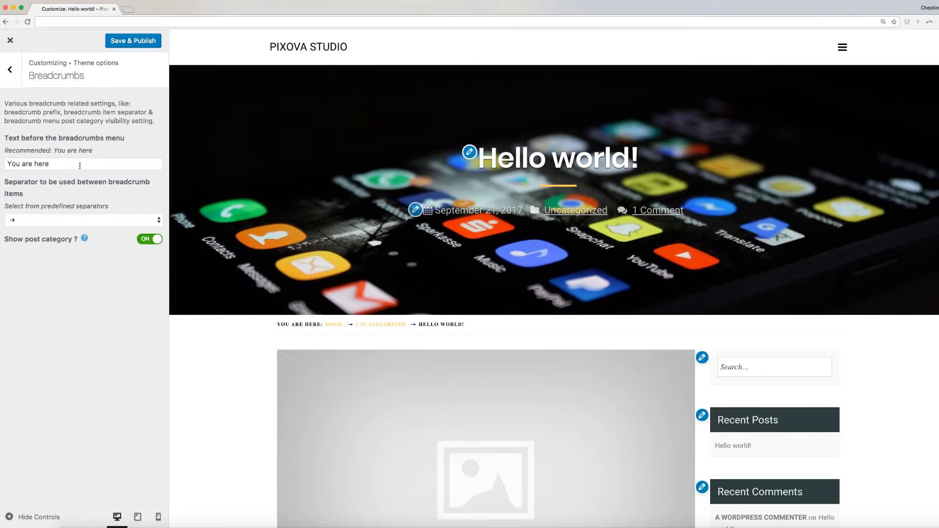
click(82, 163)
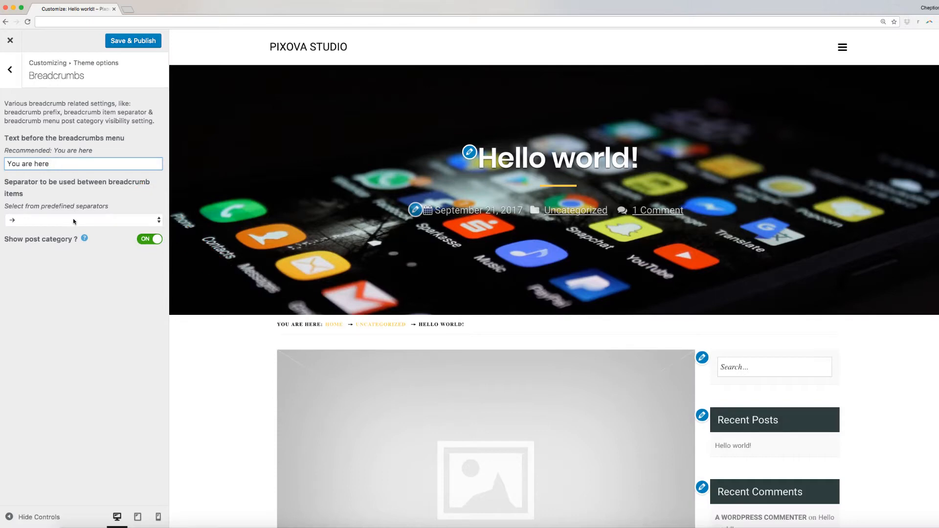
click(82, 220)
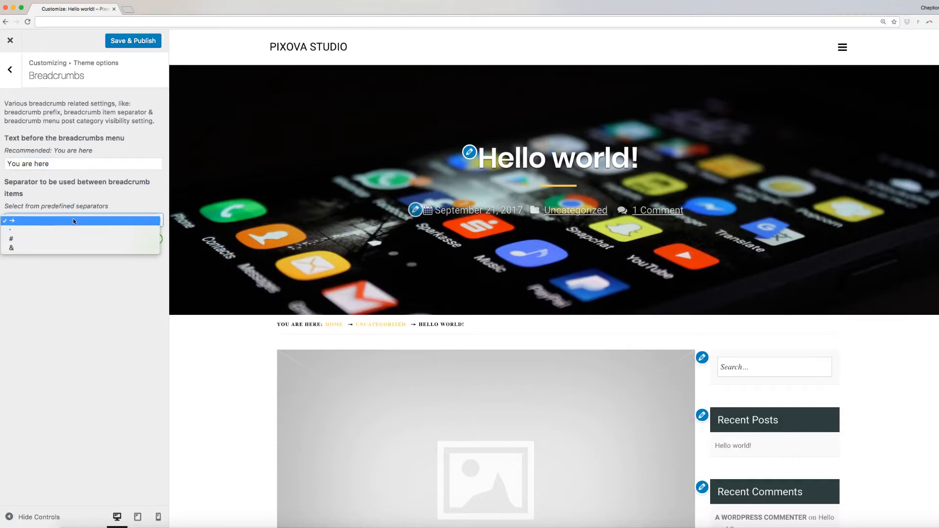
click(10, 238)
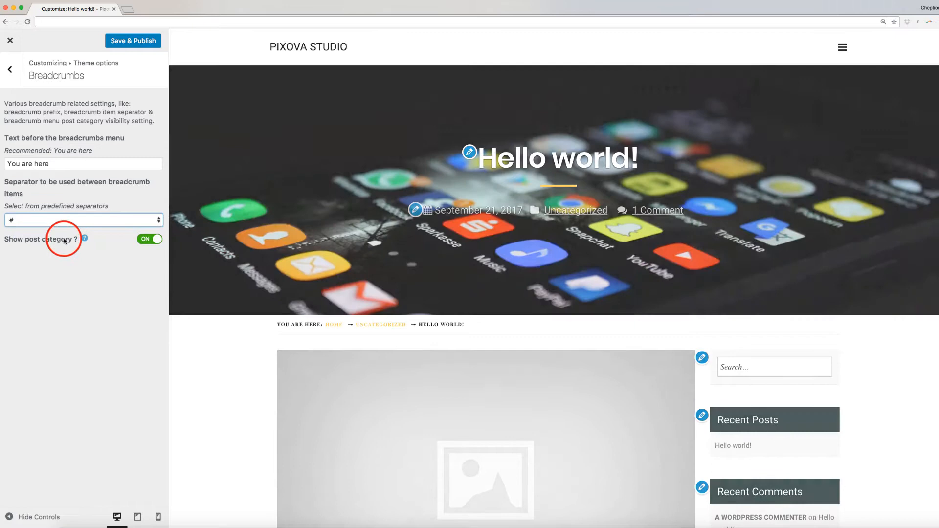
click(149, 239)
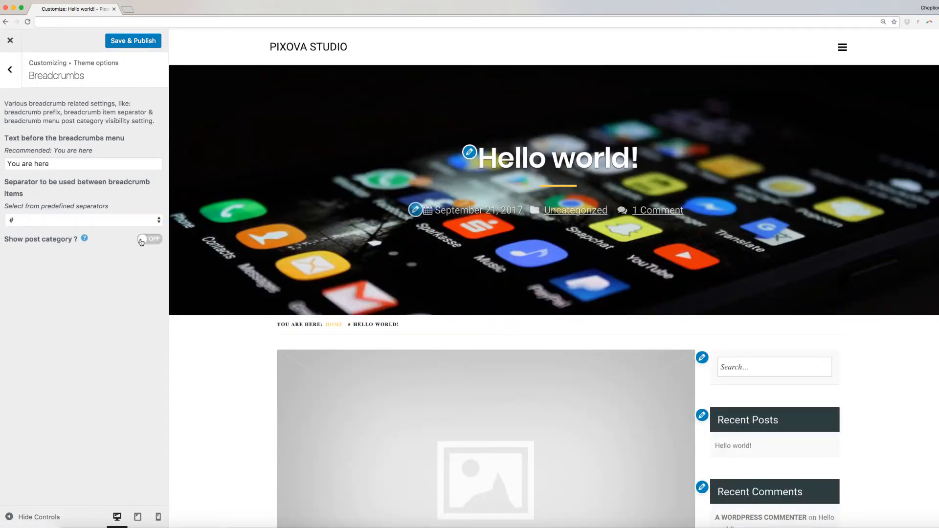
click(150, 239)
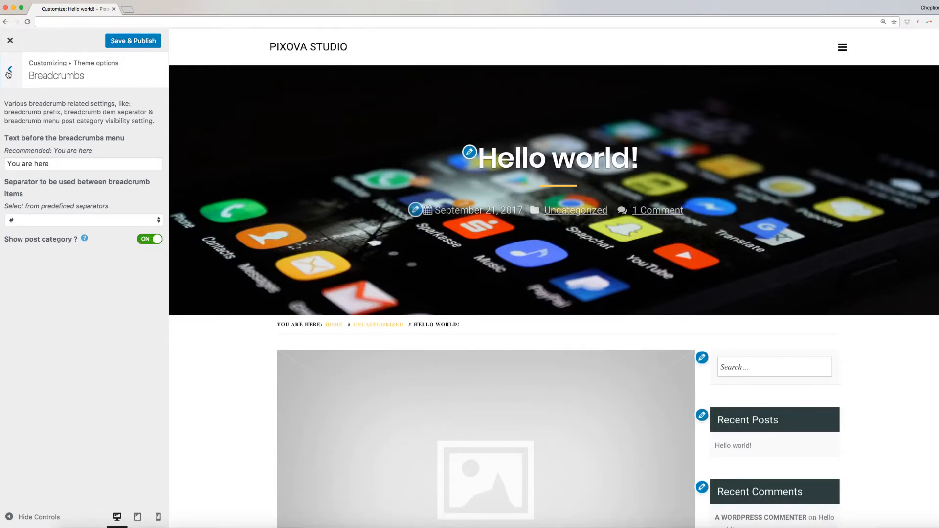
- Review Blog Settings, keeping related posts and three posts per carousel, then Save & Publish
click(10, 68)
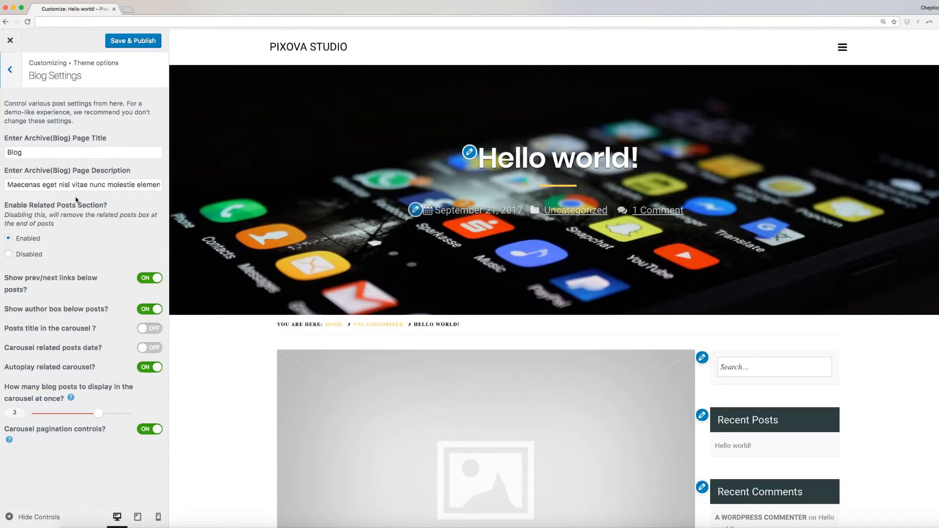
click(76, 201)
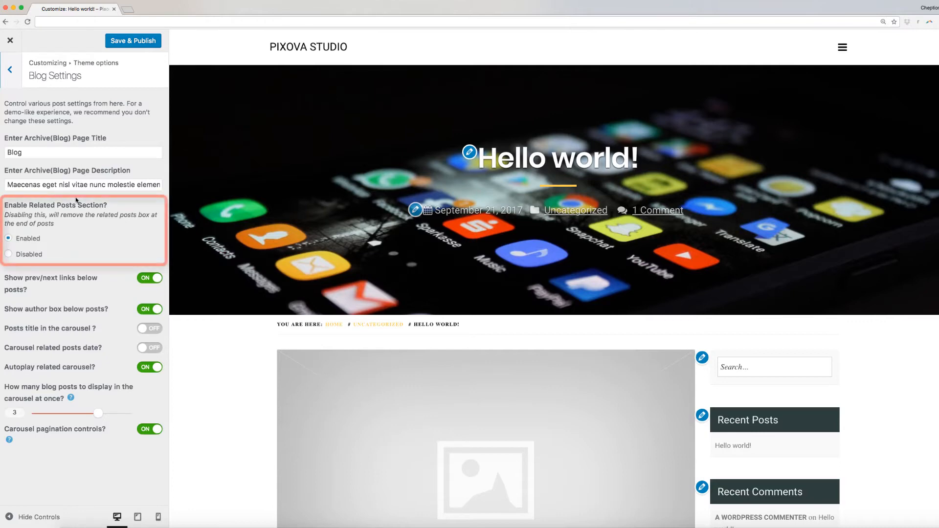
mouse_move(56, 181)
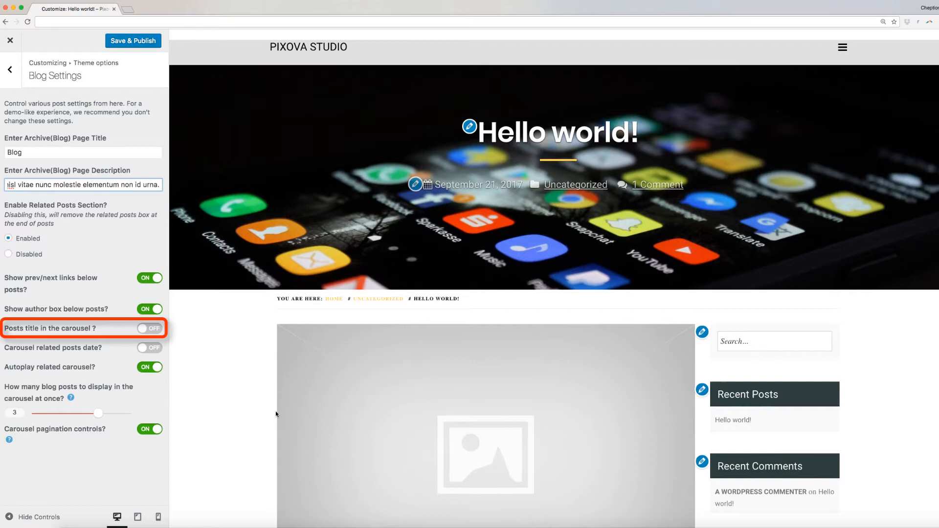
scroll(down, 3)
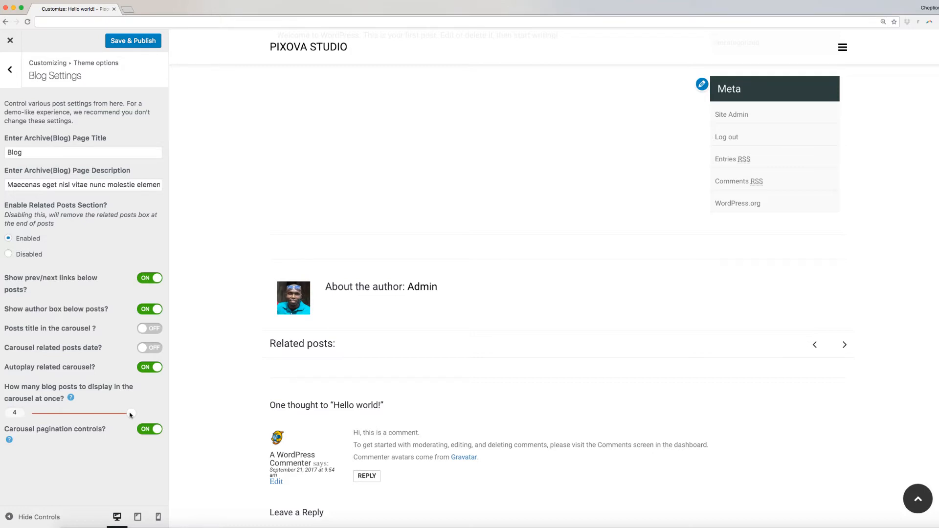
mouse_move(275, 363)
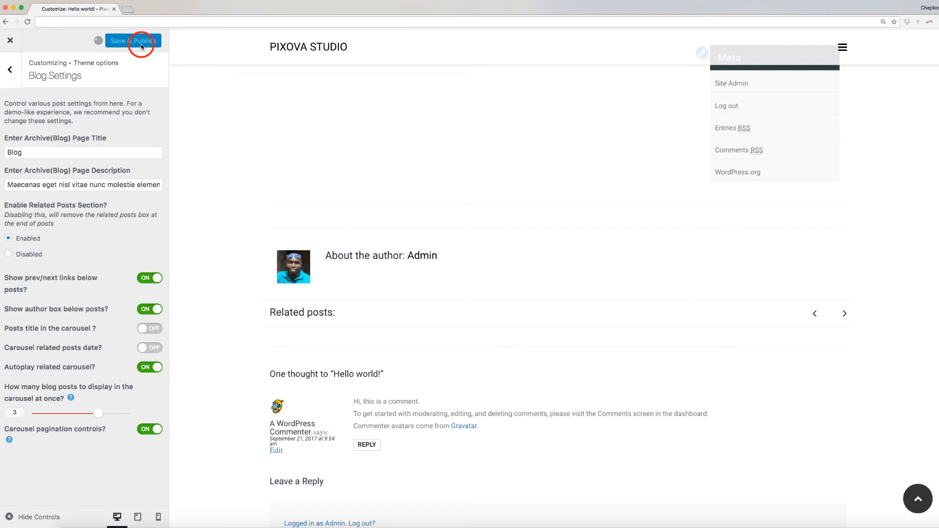
click(133, 40)
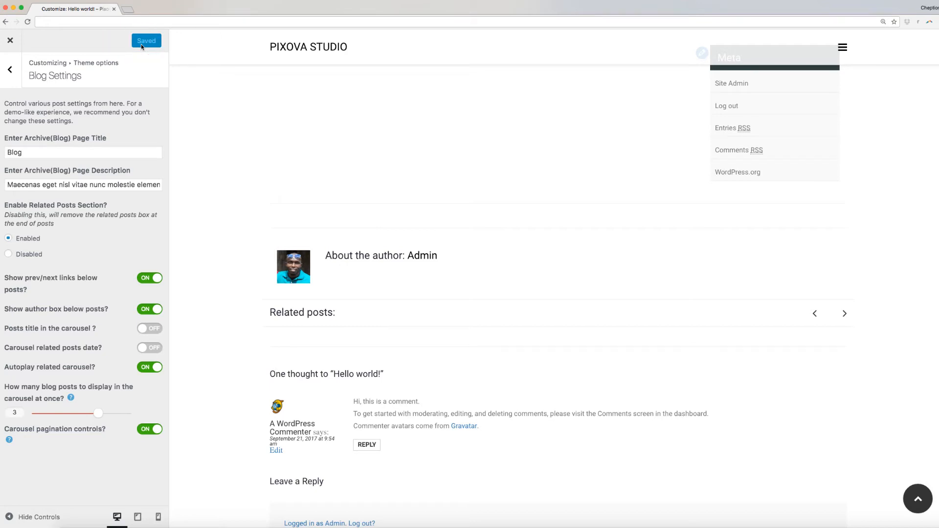